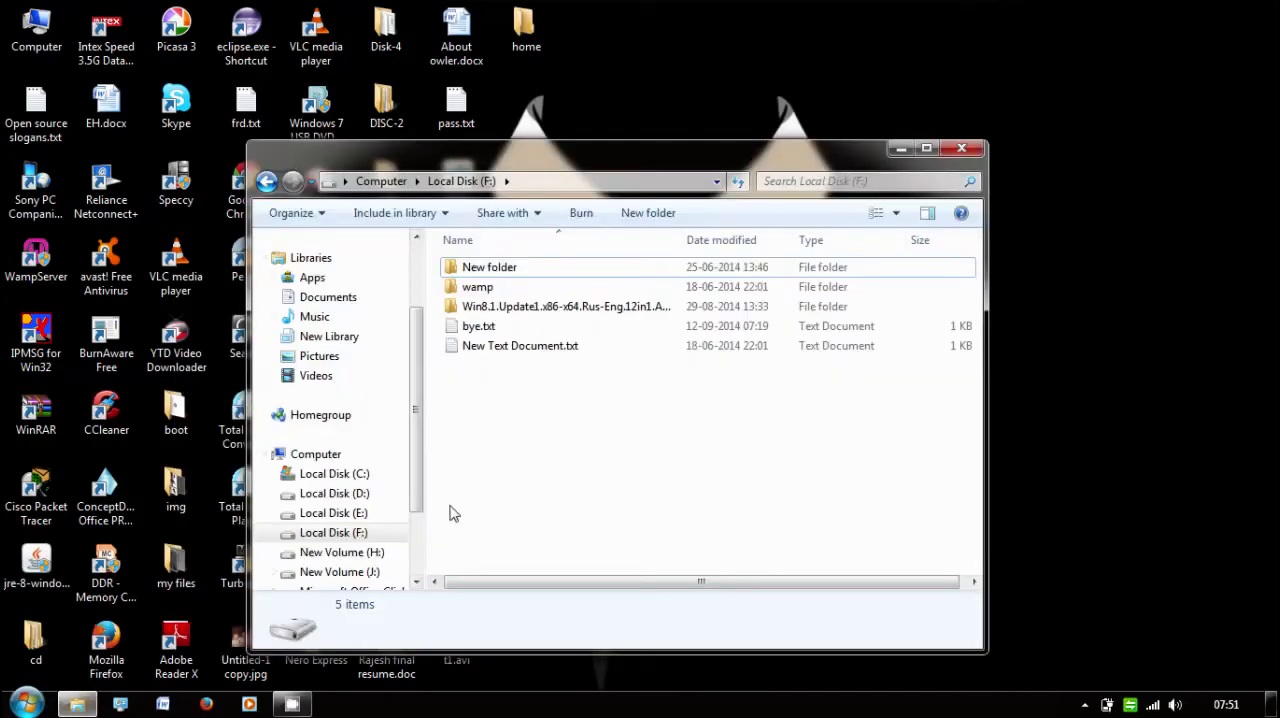
mouse_move(548, 334)
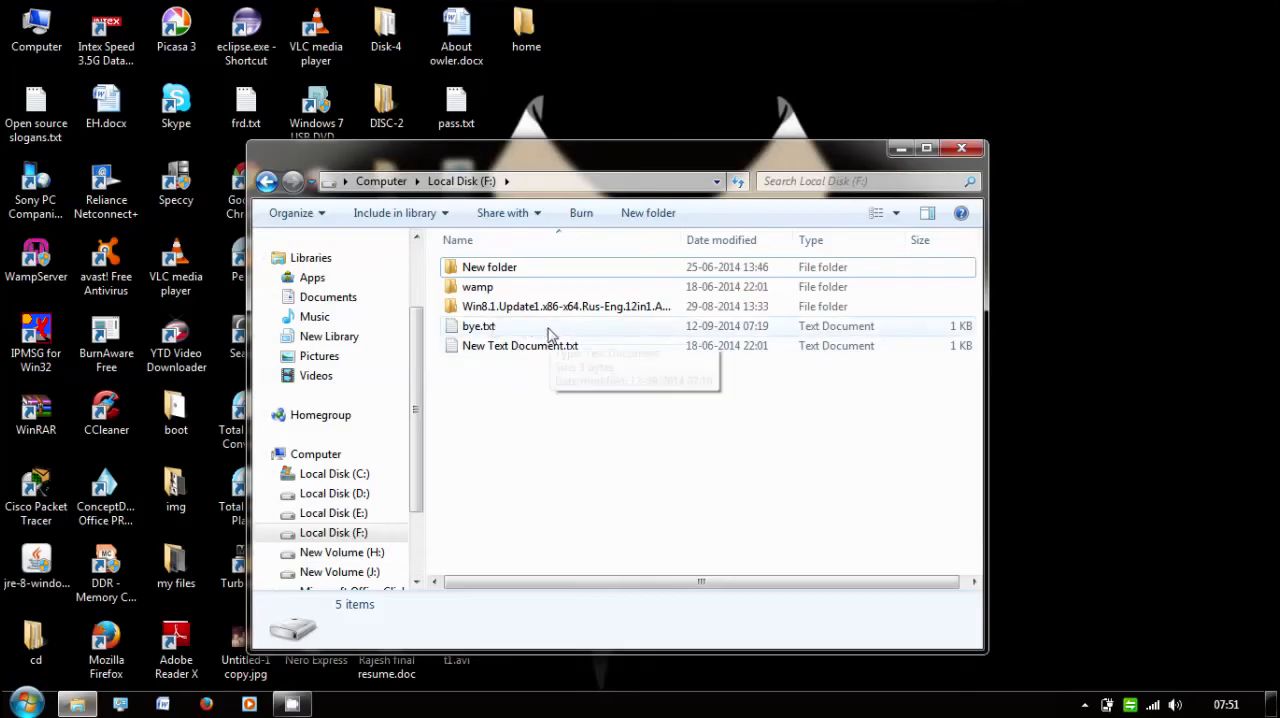
mouse_move(640, 525)
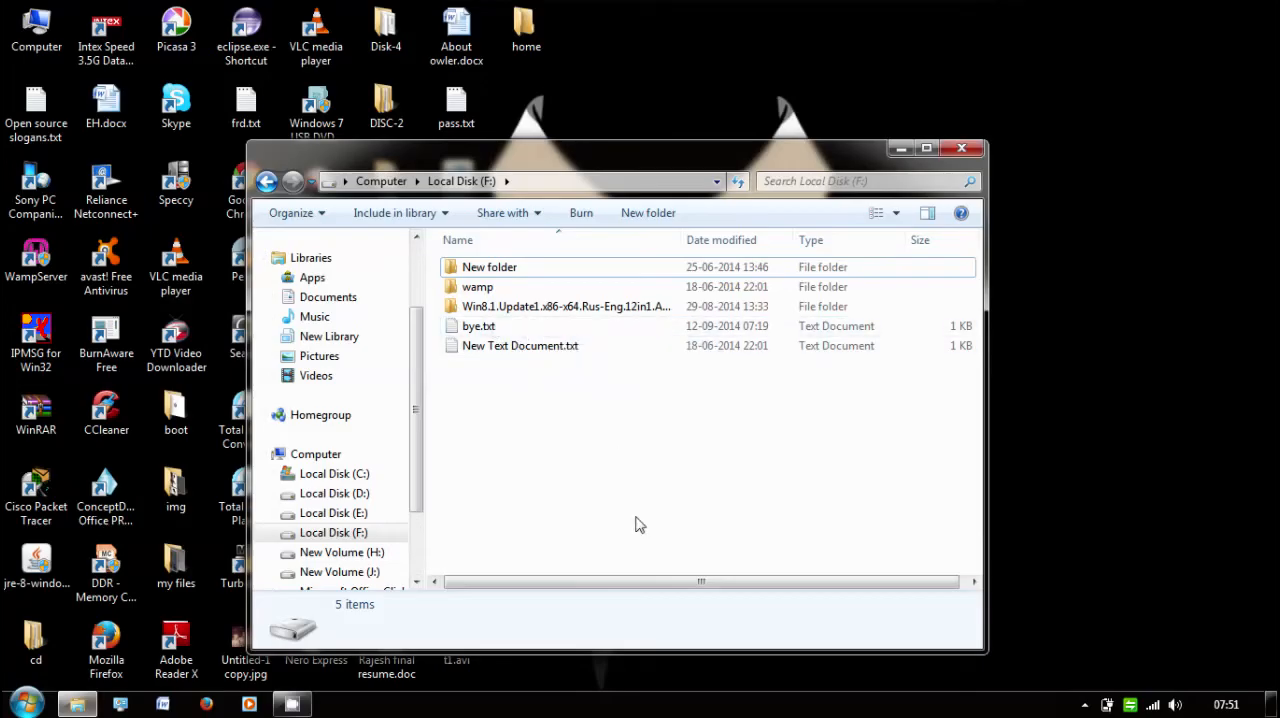
Launch cmd from the Run dialog and focus the Command Prompt window
key("Win+r")
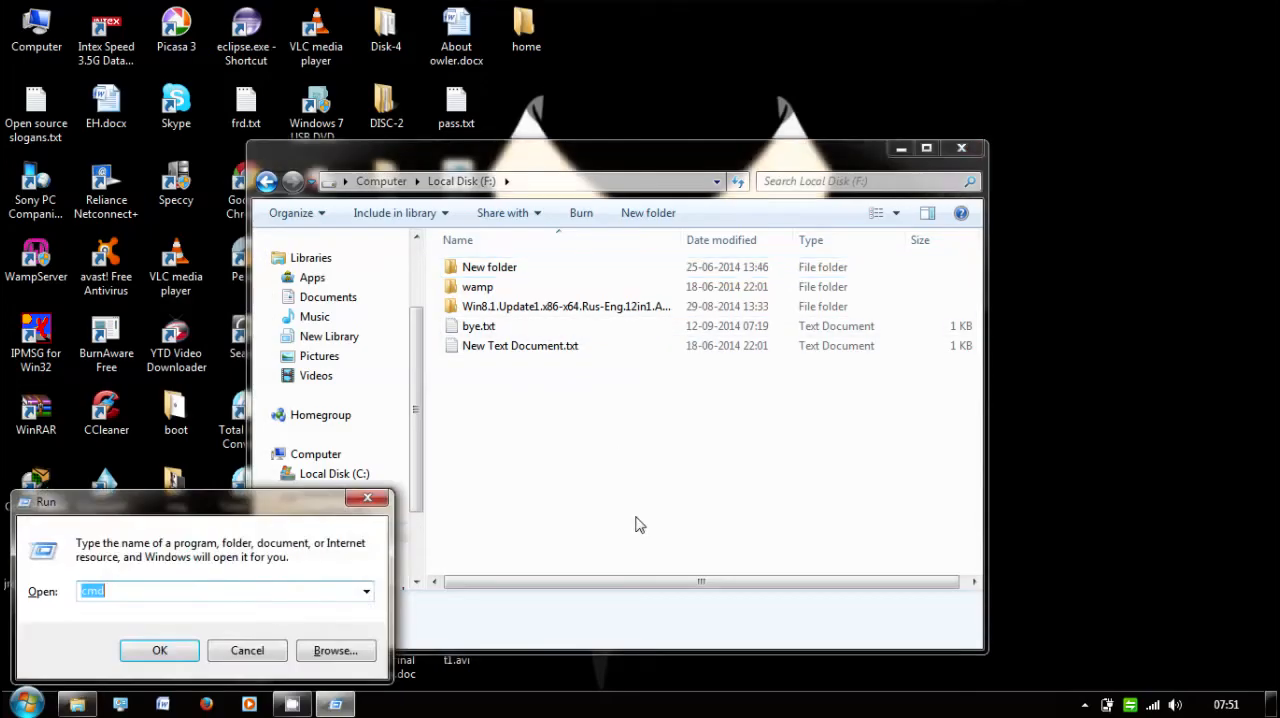
type("c")
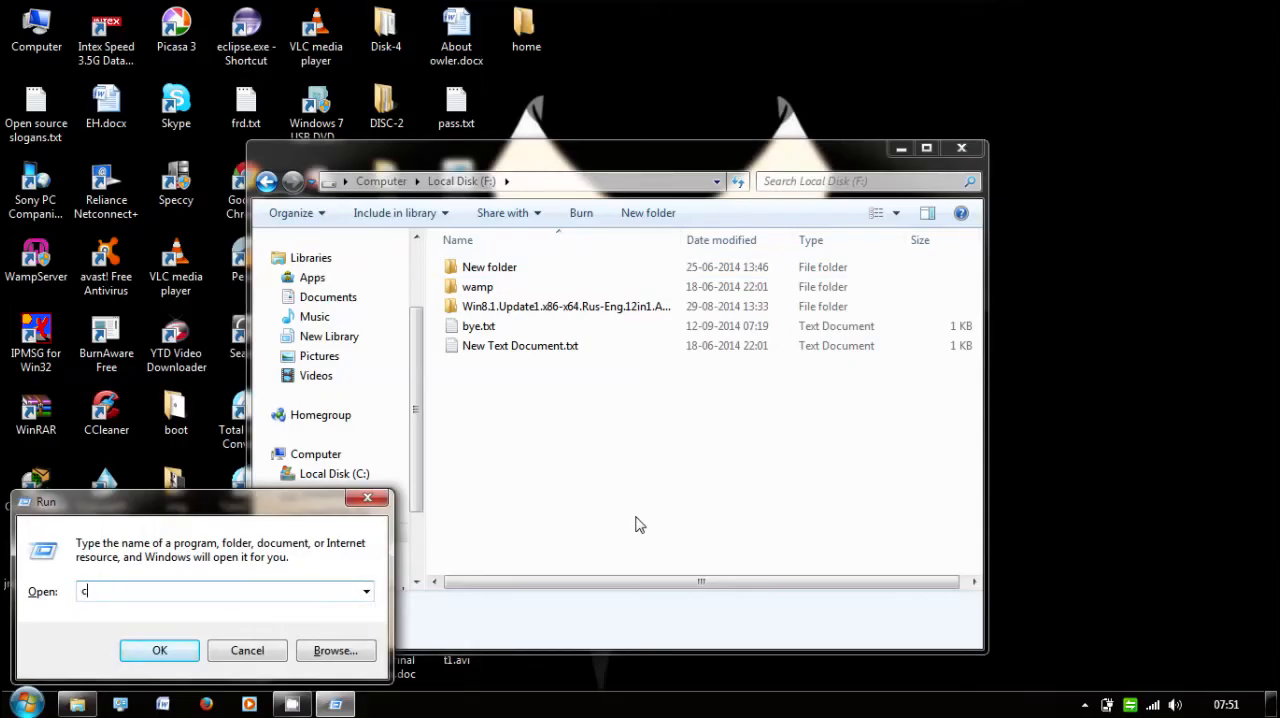
left_click(159, 650)
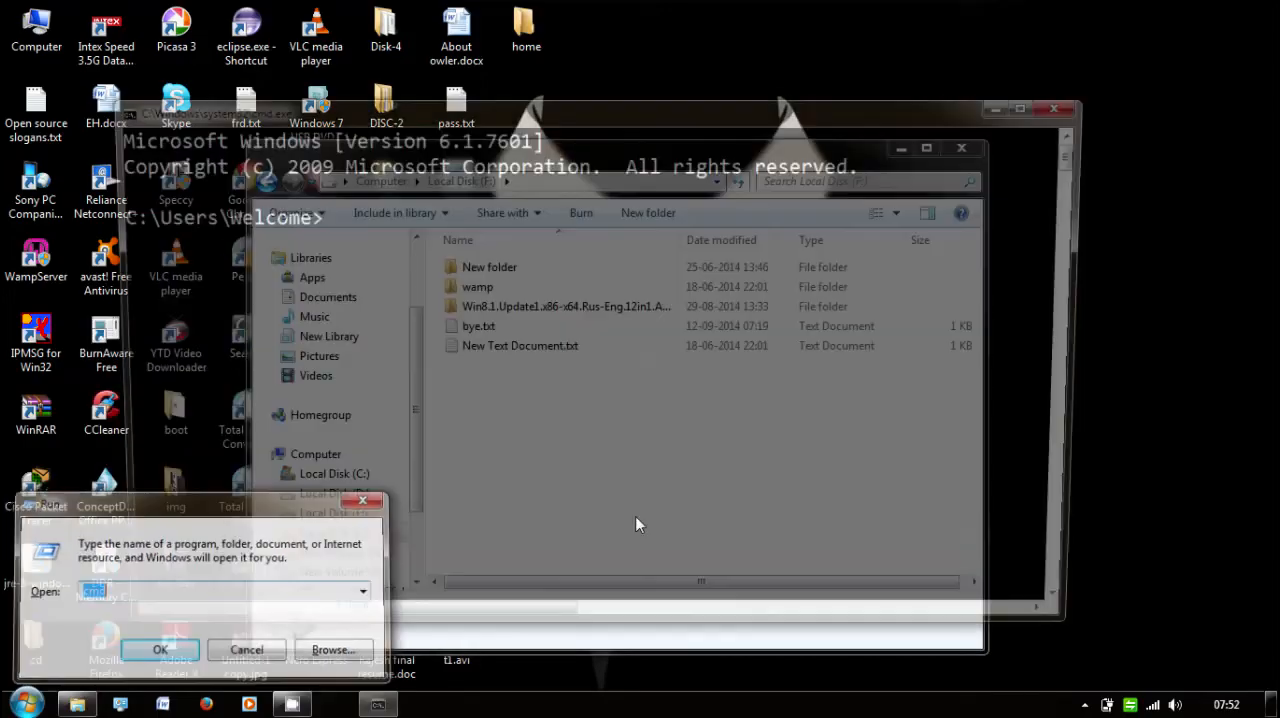
left_click(160, 649)
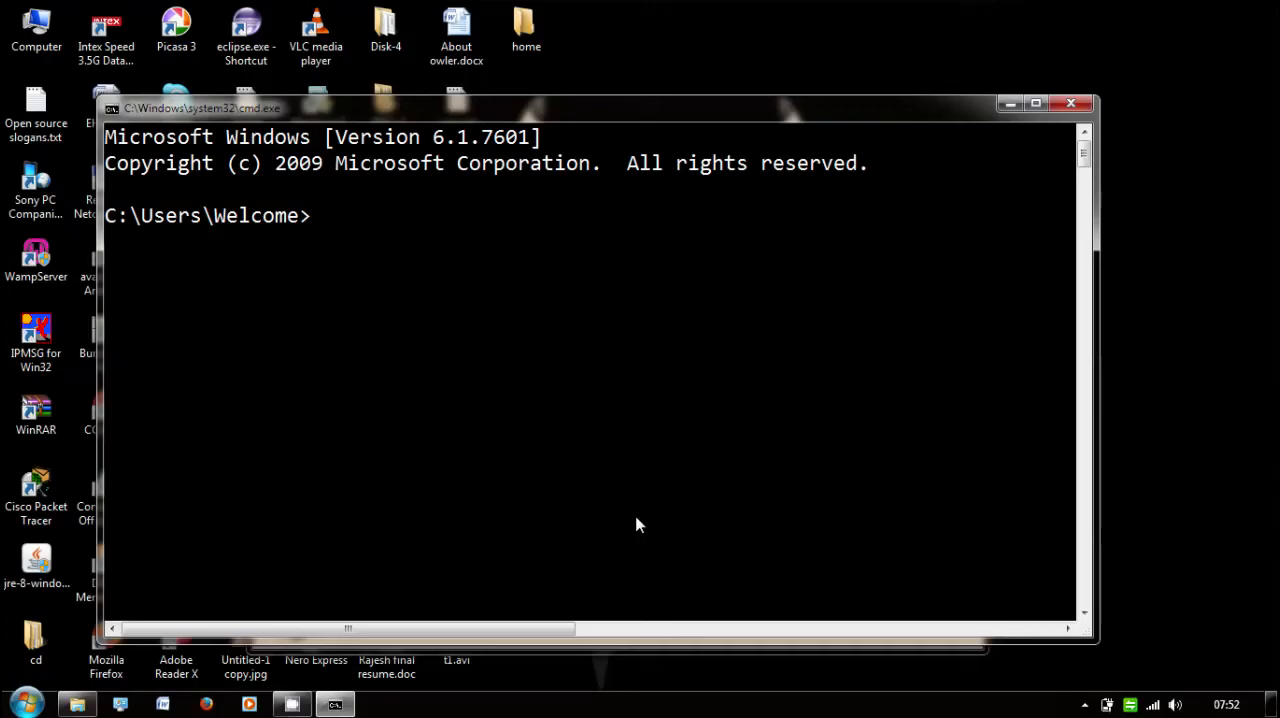
Change to drive F: and run dir to list its files and folders
type("f:")
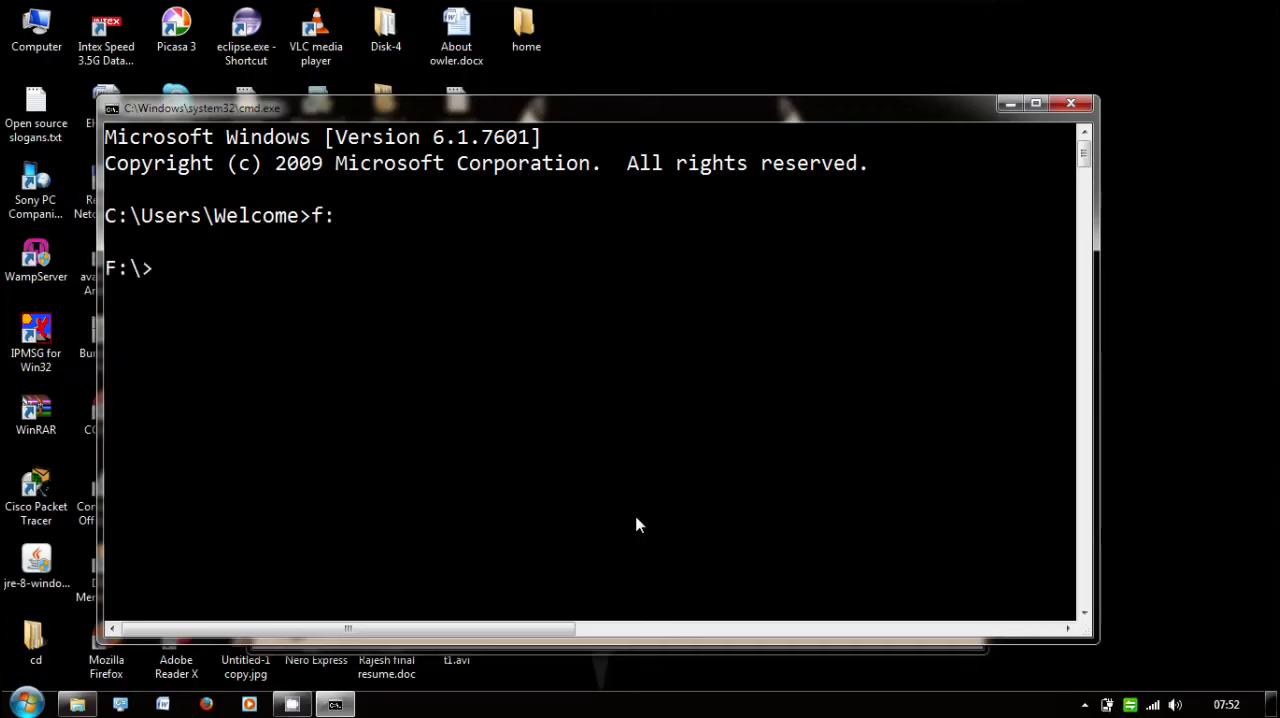
type("dir")
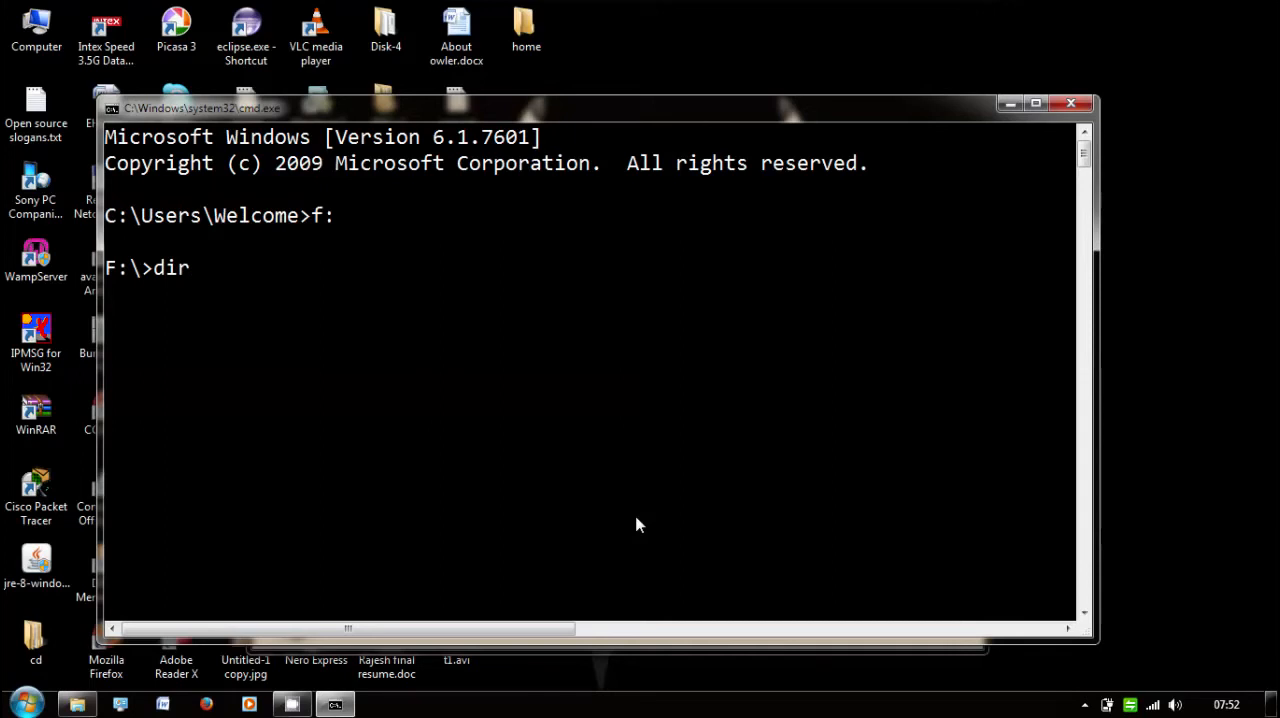
key("Return")
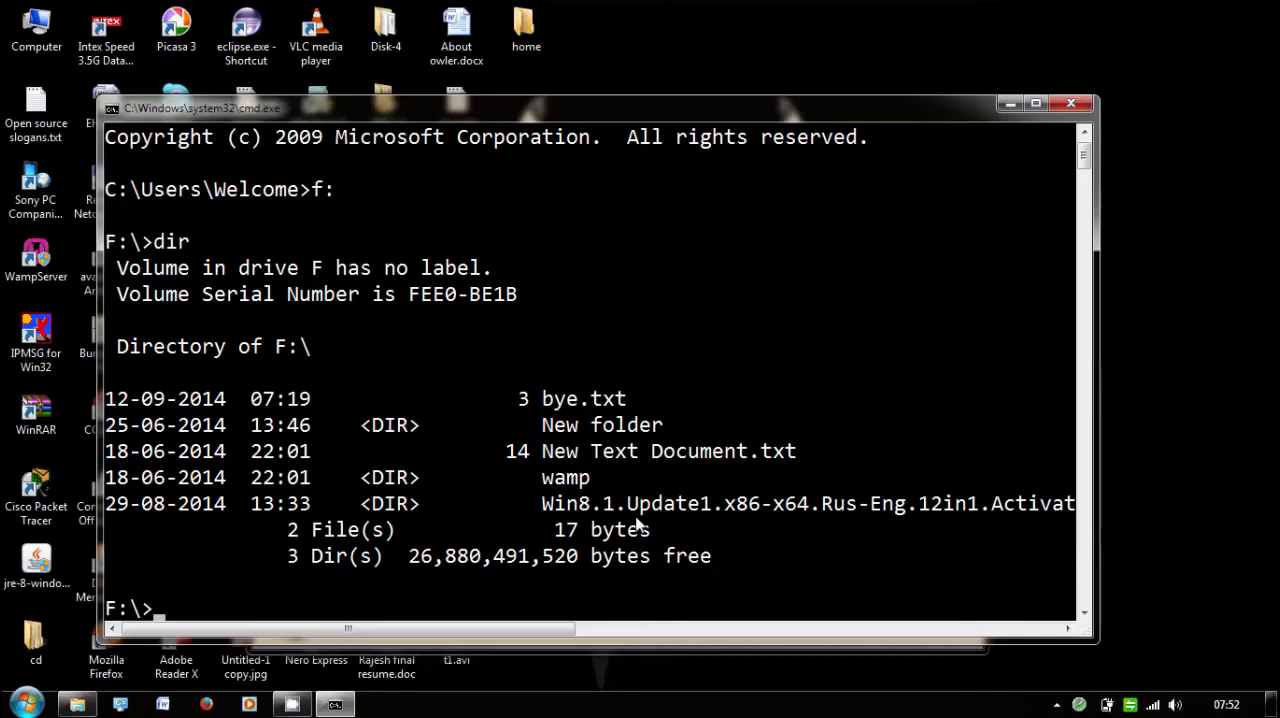
mouse_move(616, 422)
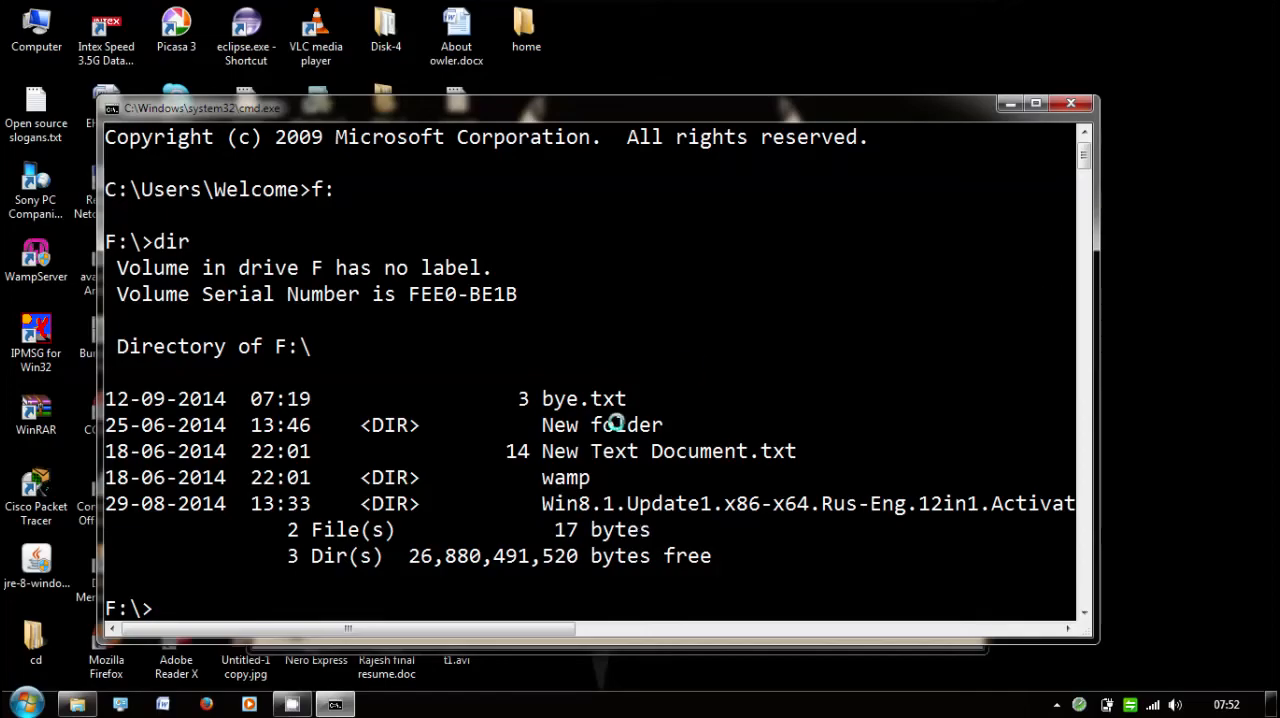
mouse_move(568, 362)
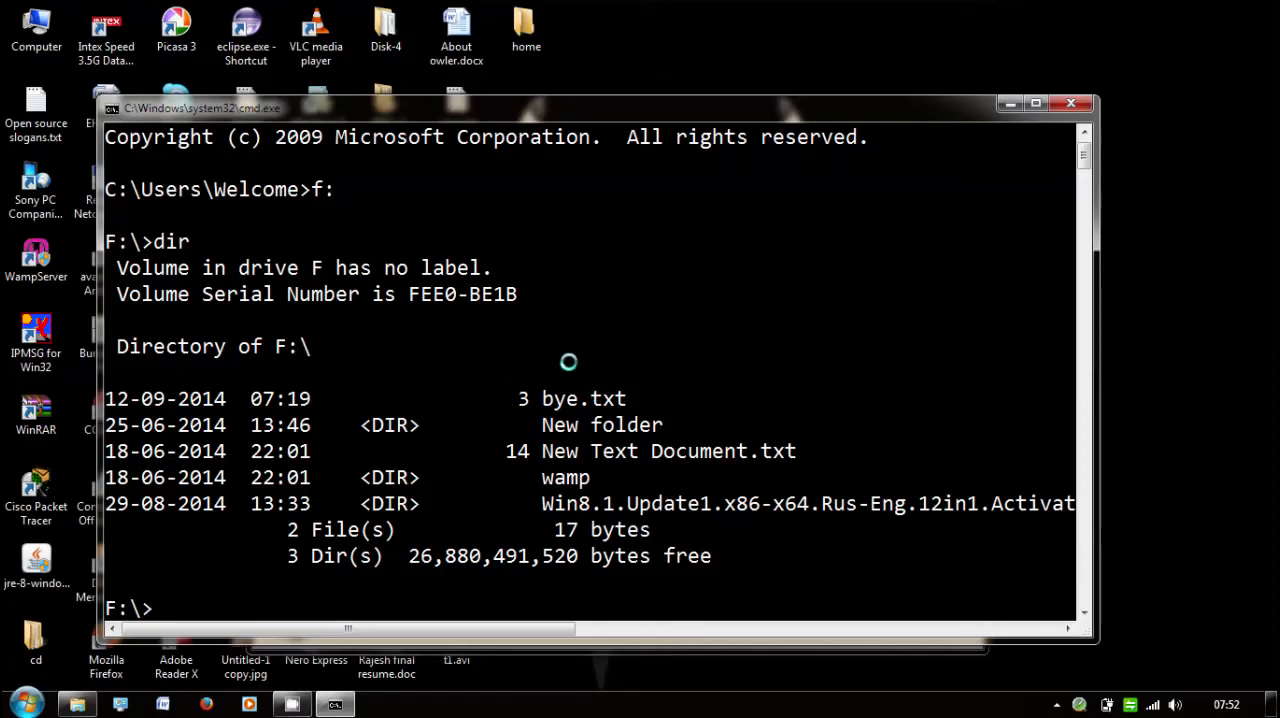
mouse_move(647, 404)
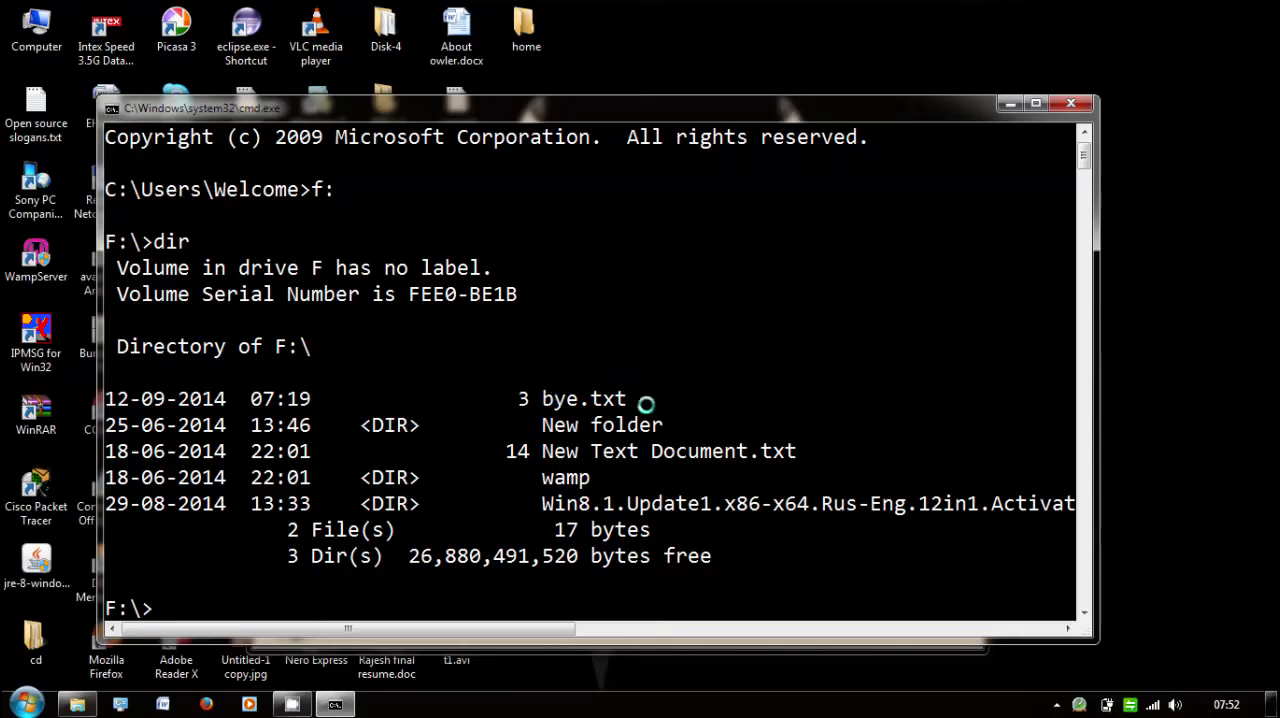
mouse_move(519, 487)
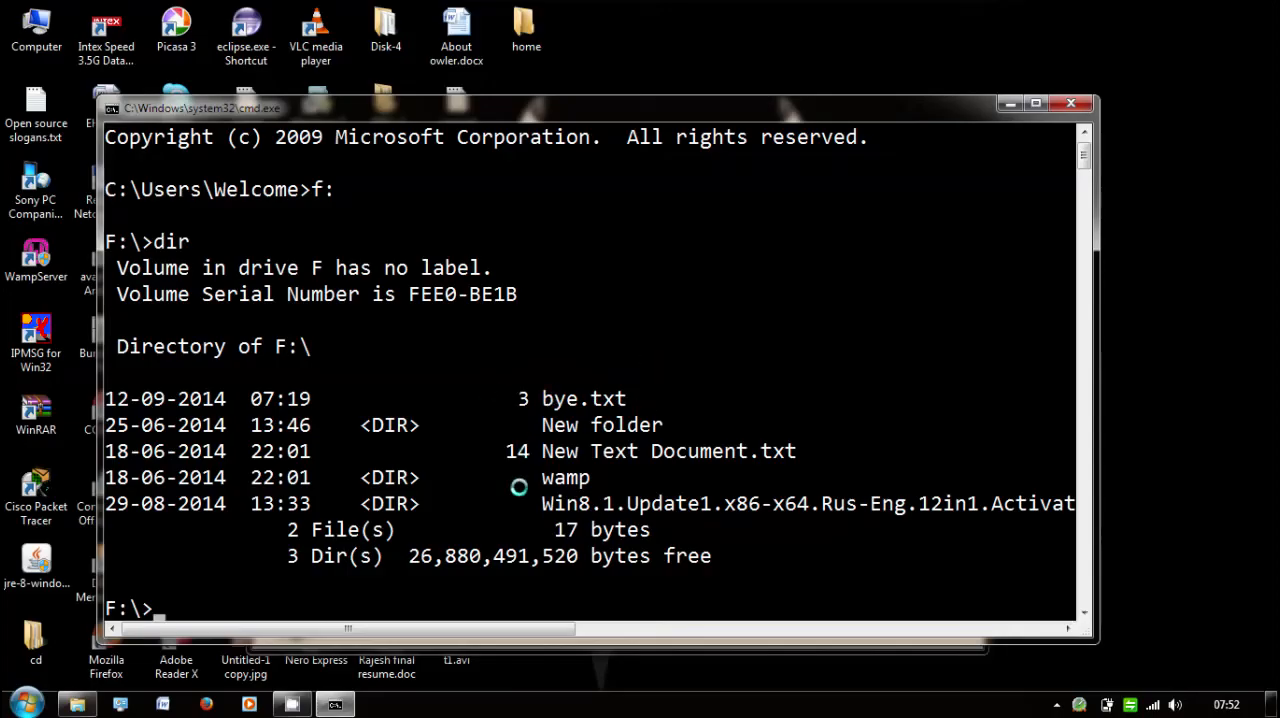
Type the command 'rename bye.txt hai.txt' at the F:\ prompt
type("r")
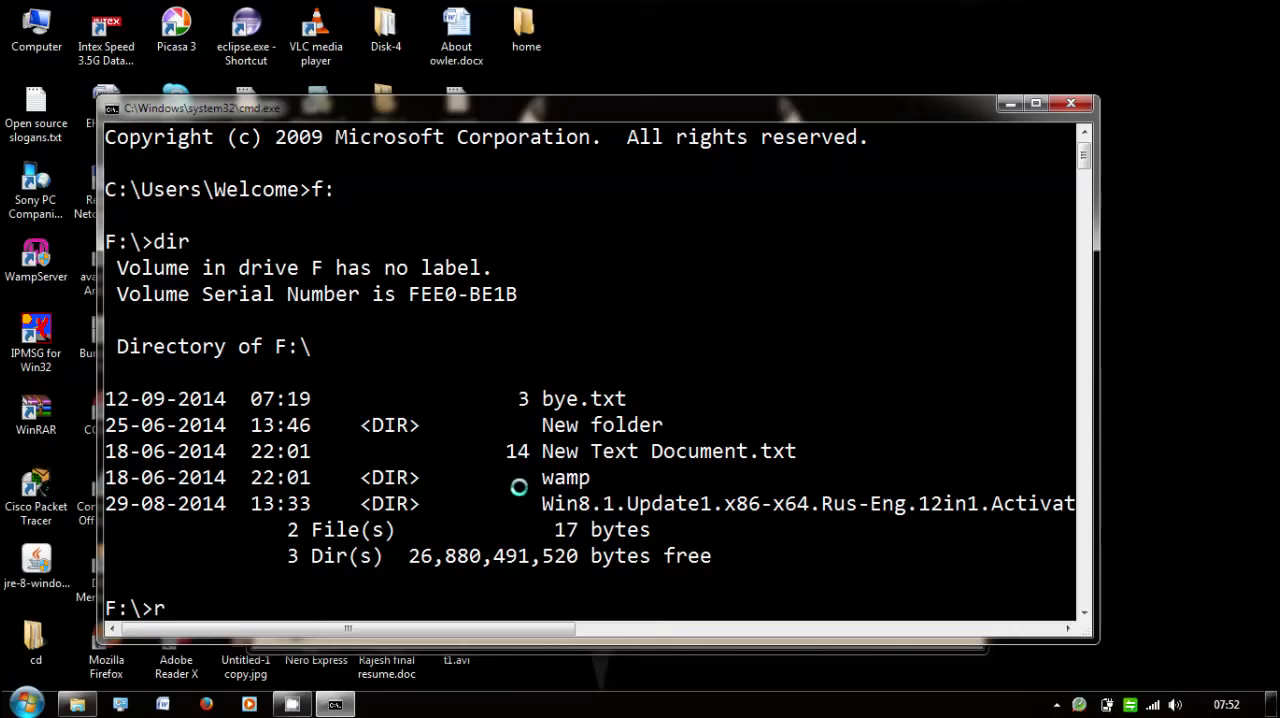
type("ename")
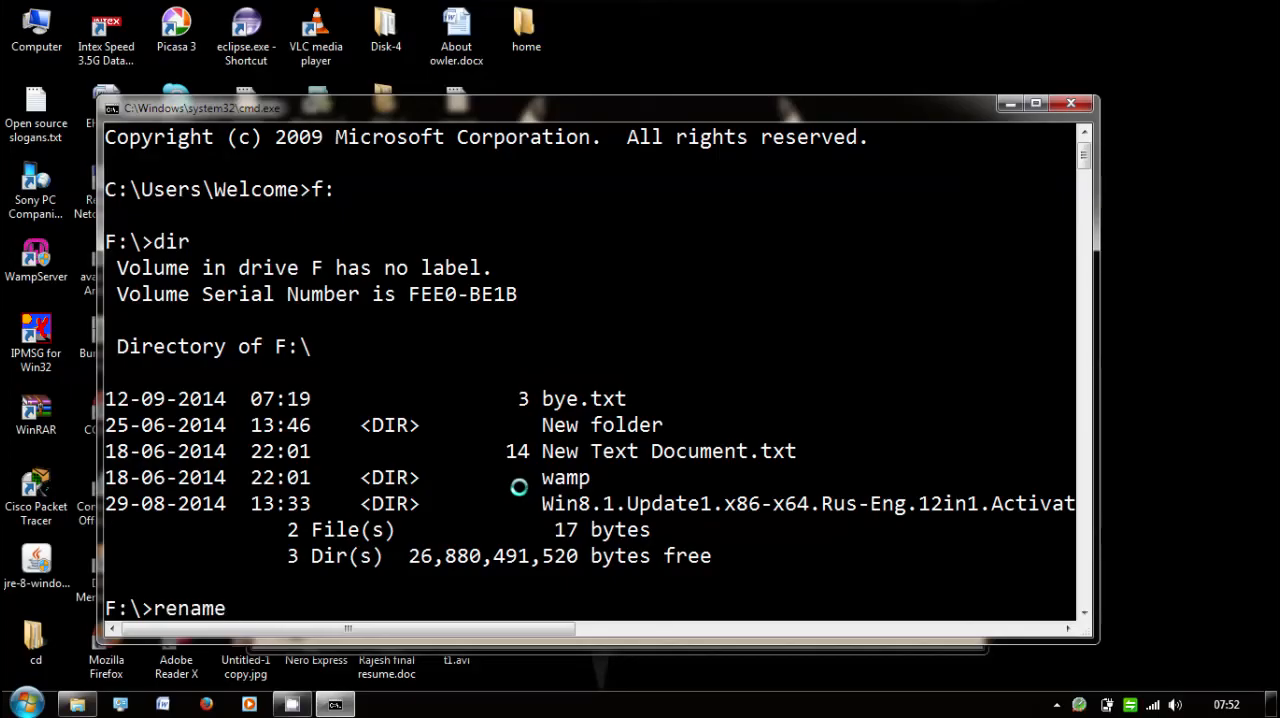
type("bye.")
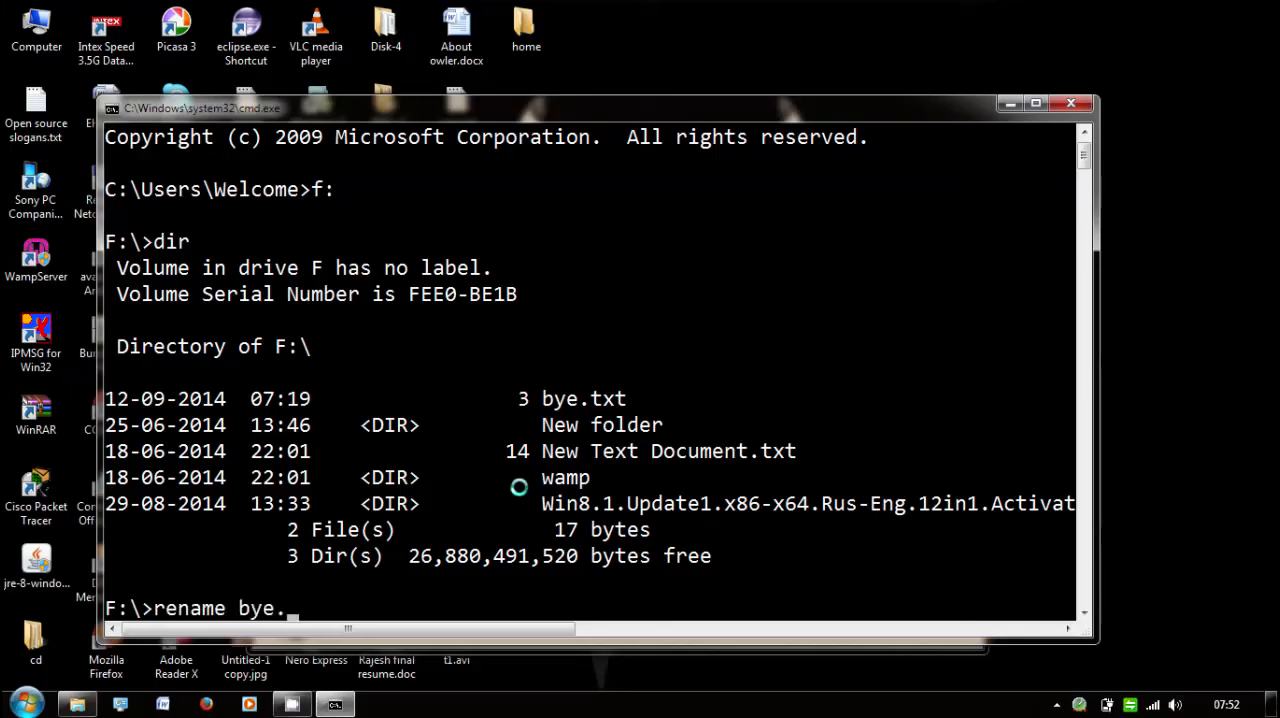
type("txt")
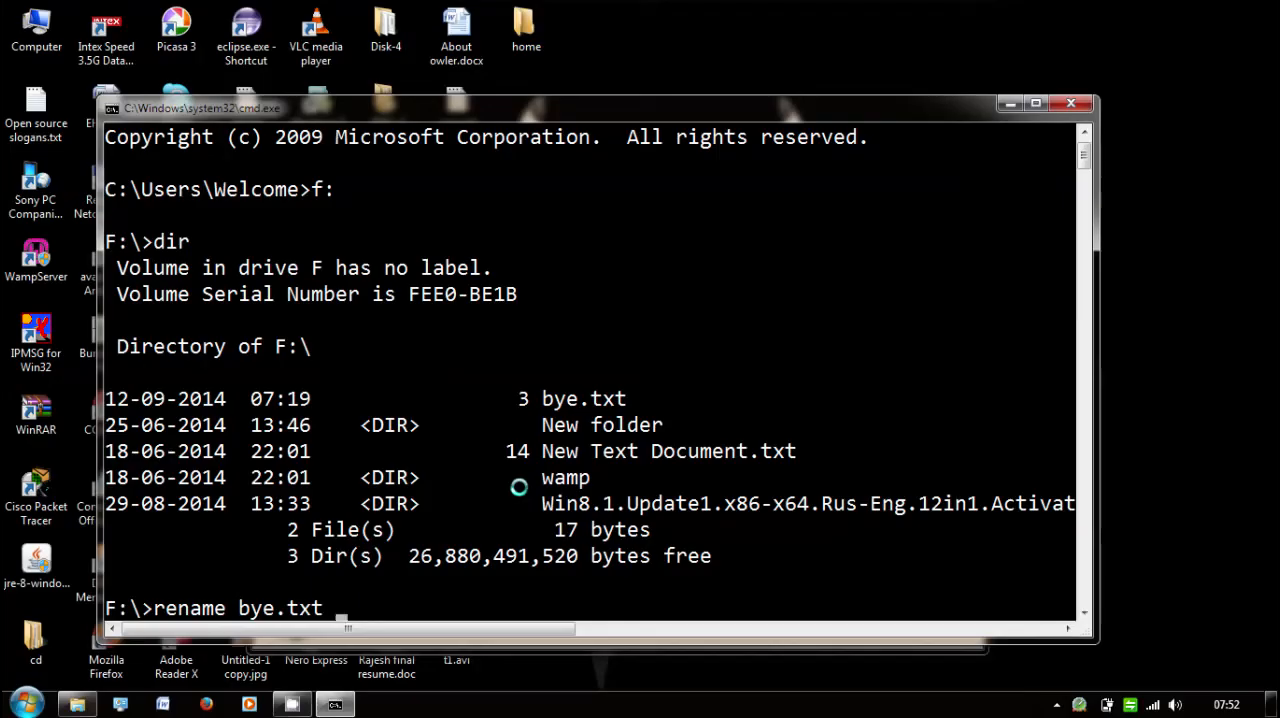
type("hai")
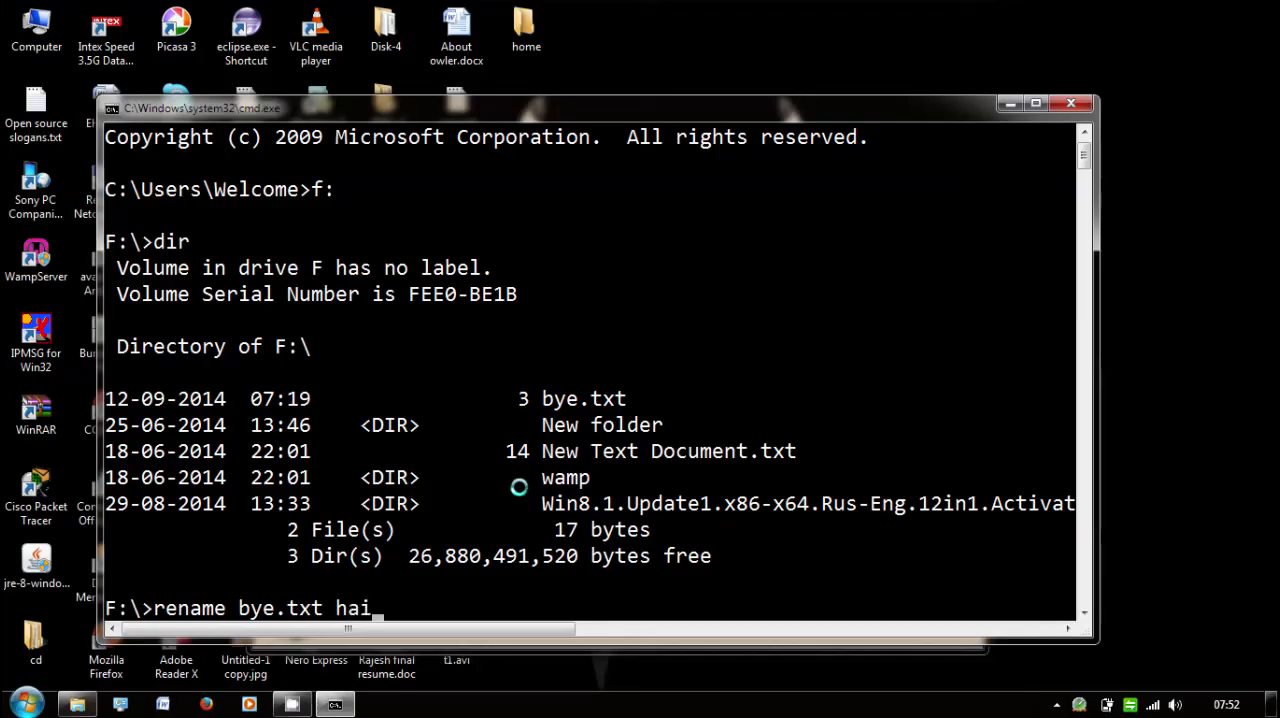
type(".txt")
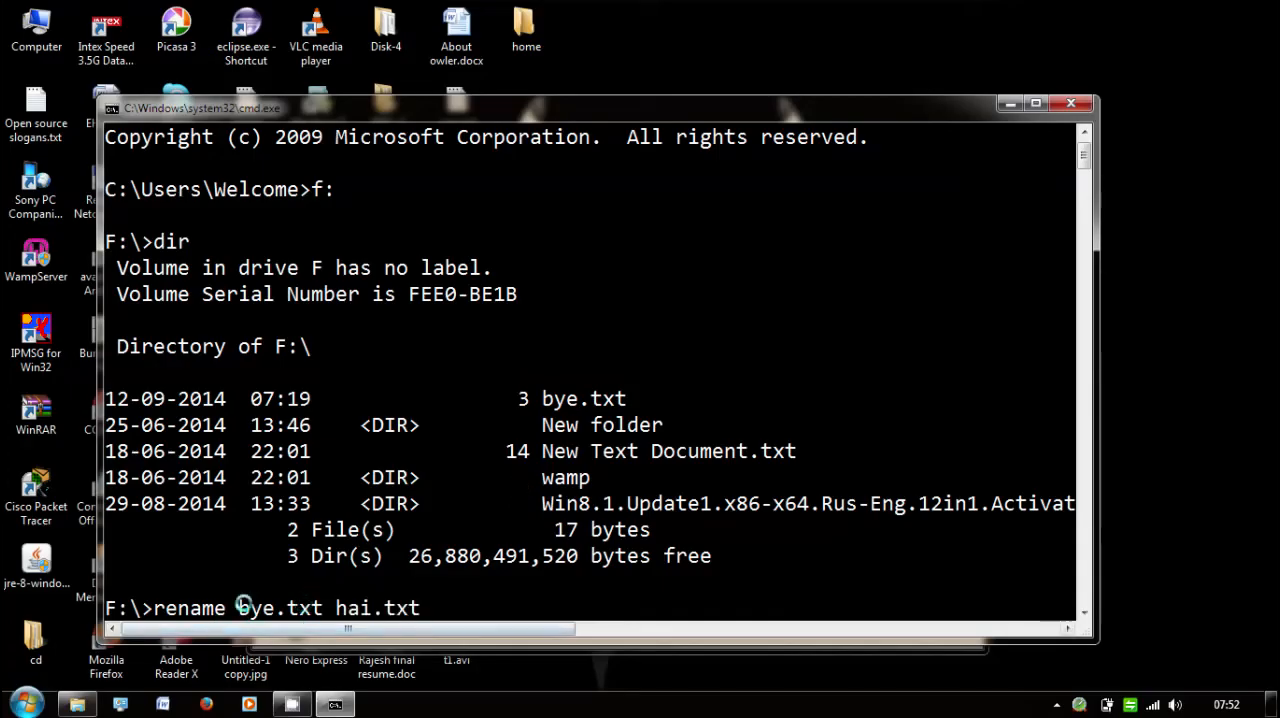
mouse_move(320, 598)
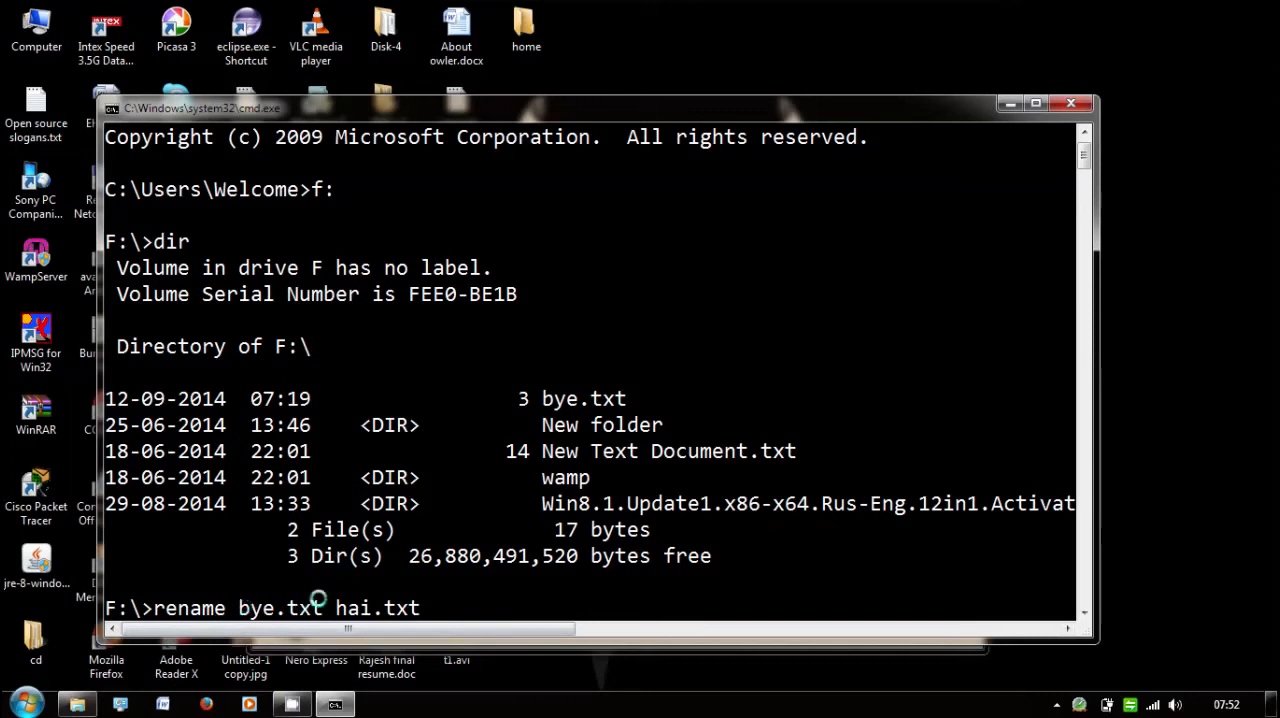
mouse_move(468, 528)
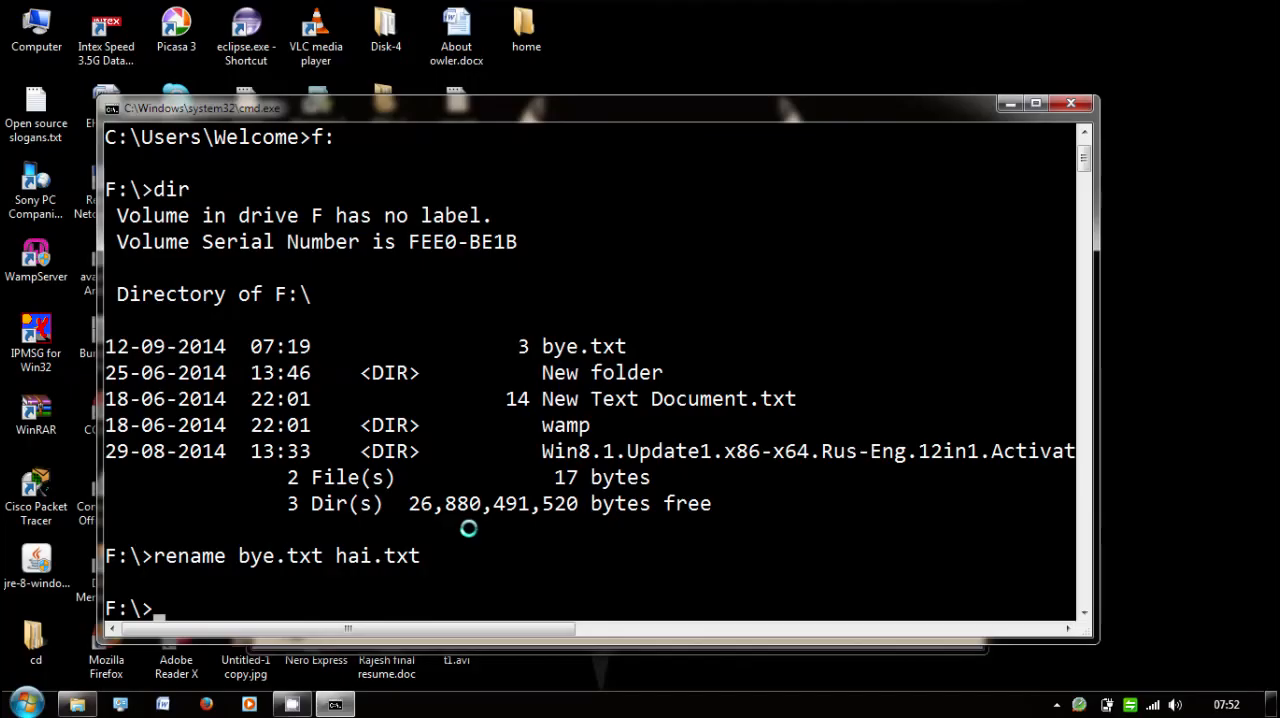
Type dir to relist drive F and verify hai.txt replaced bye.txt
type("dir")
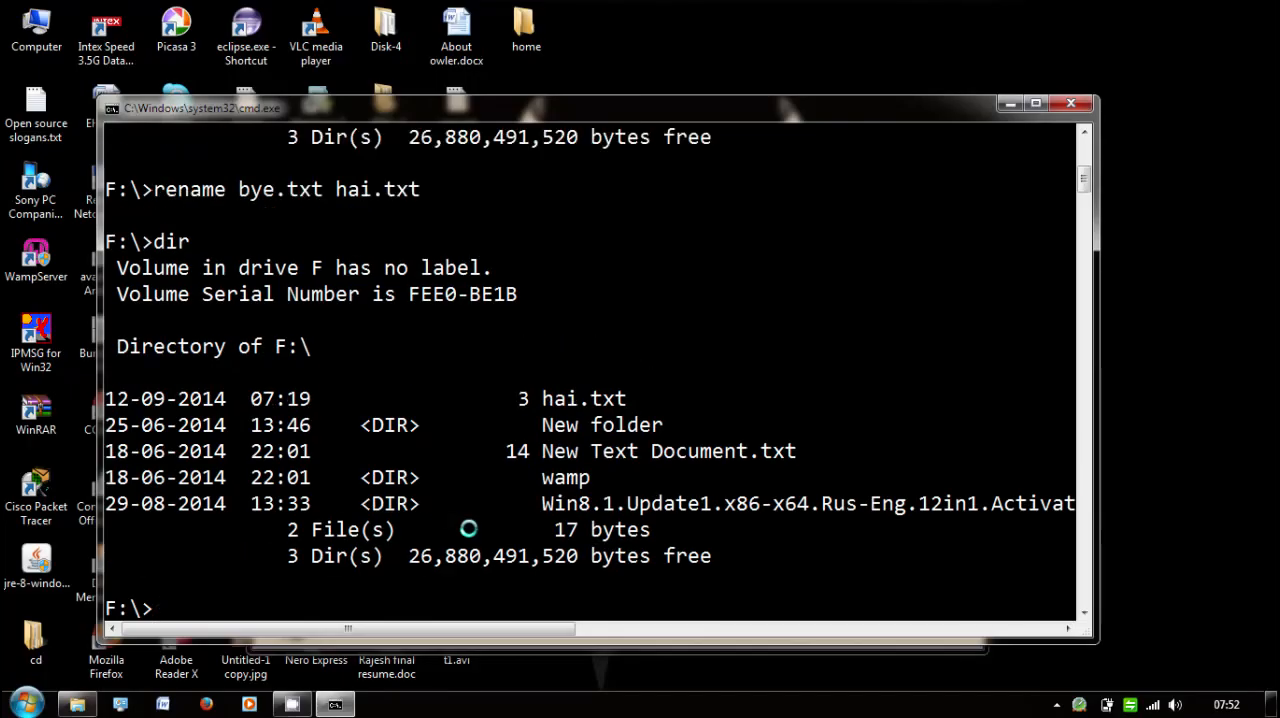
mouse_move(608, 437)
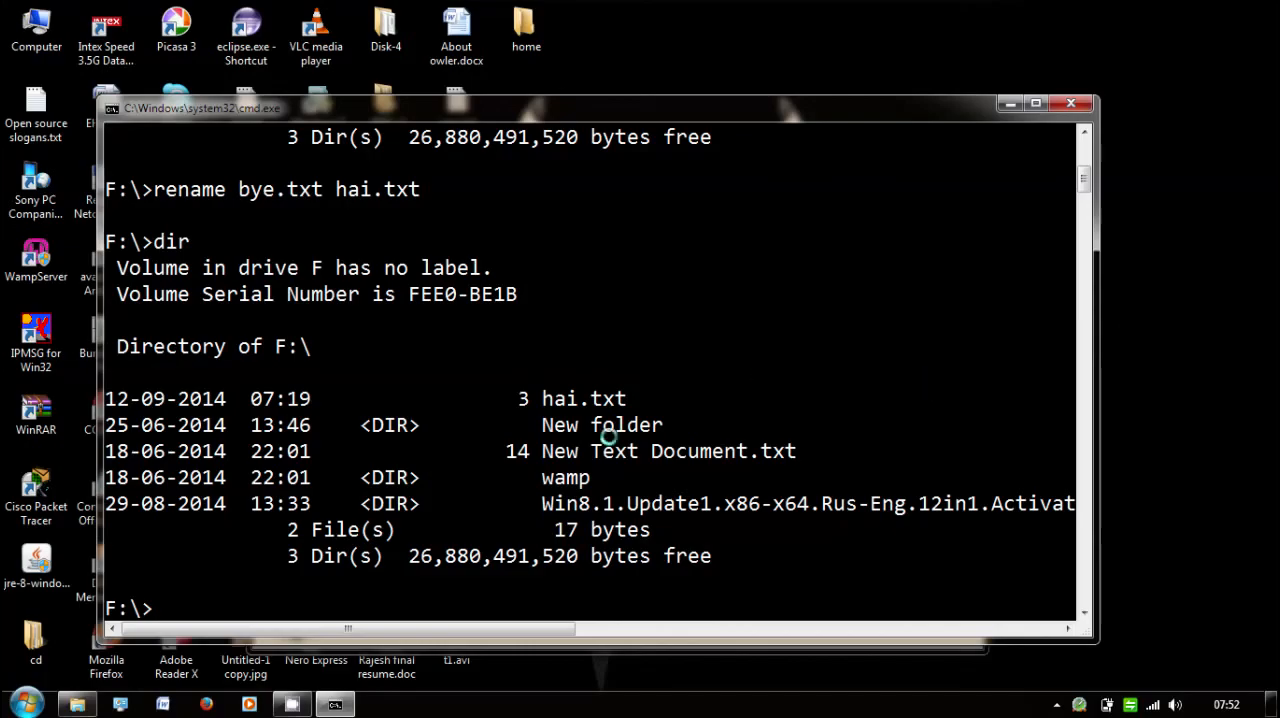
mouse_move(511, 388)
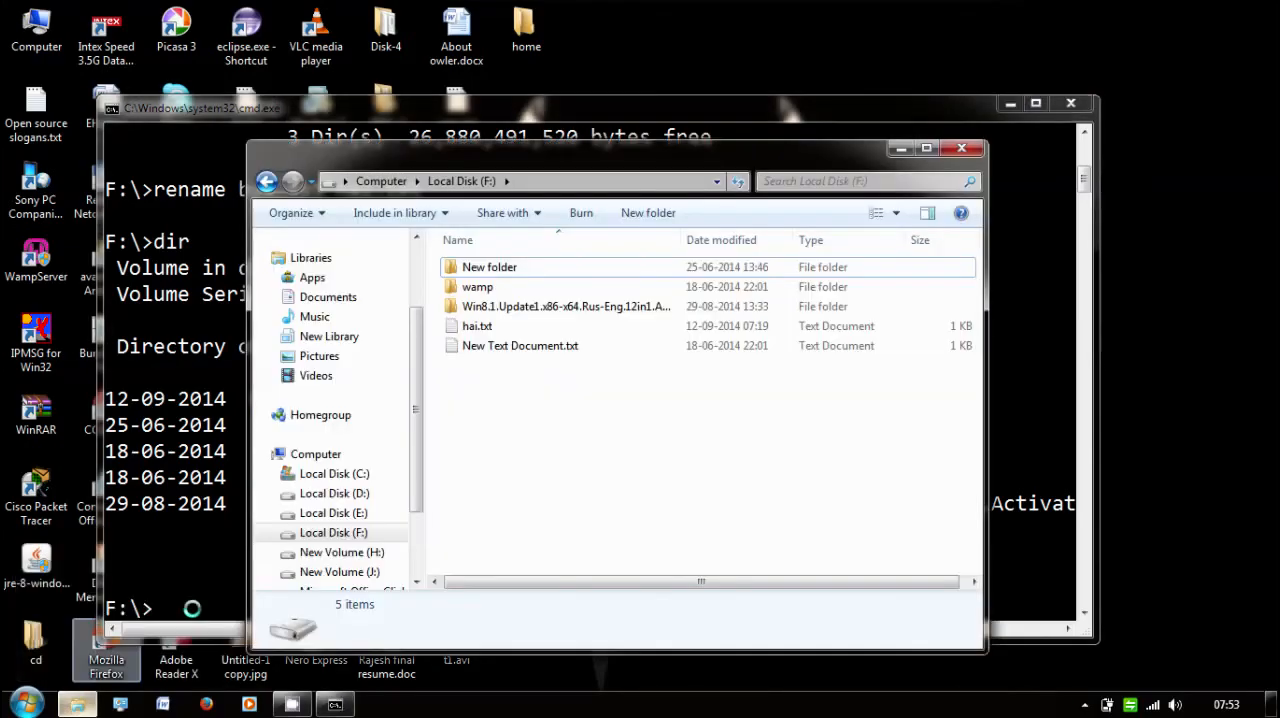
mouse_move(548, 326)
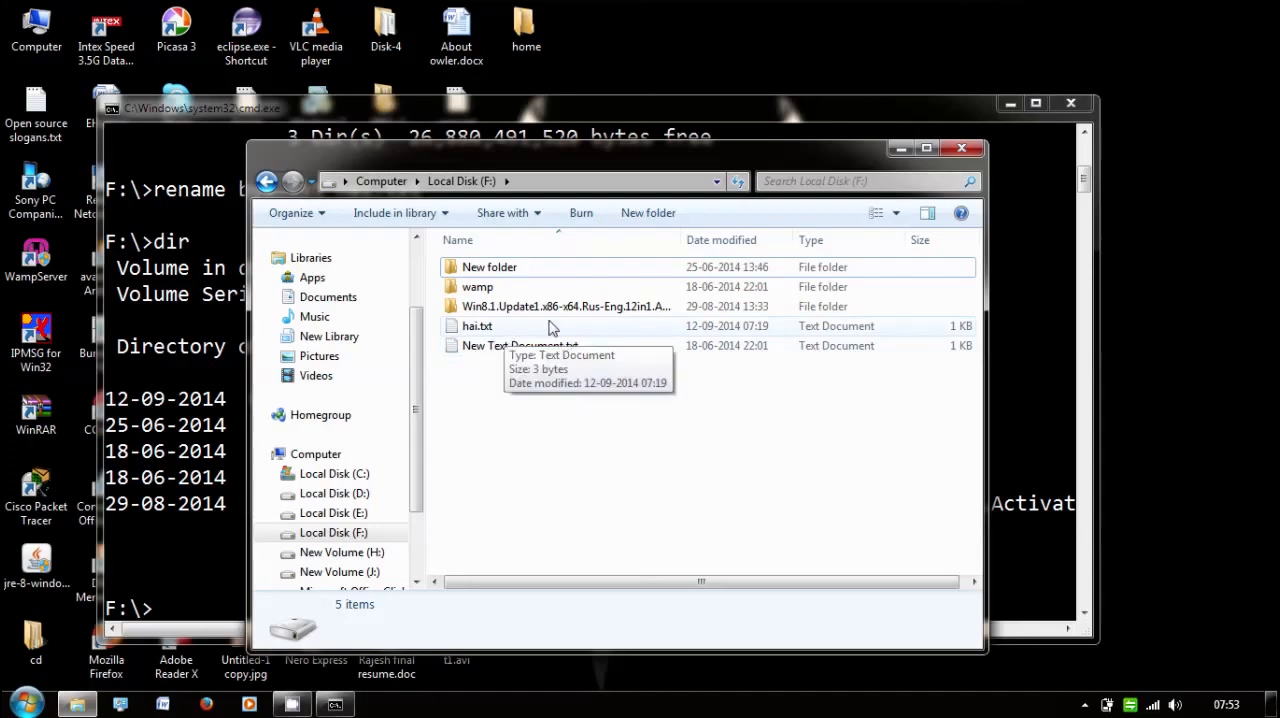
mouse_move(899, 148)
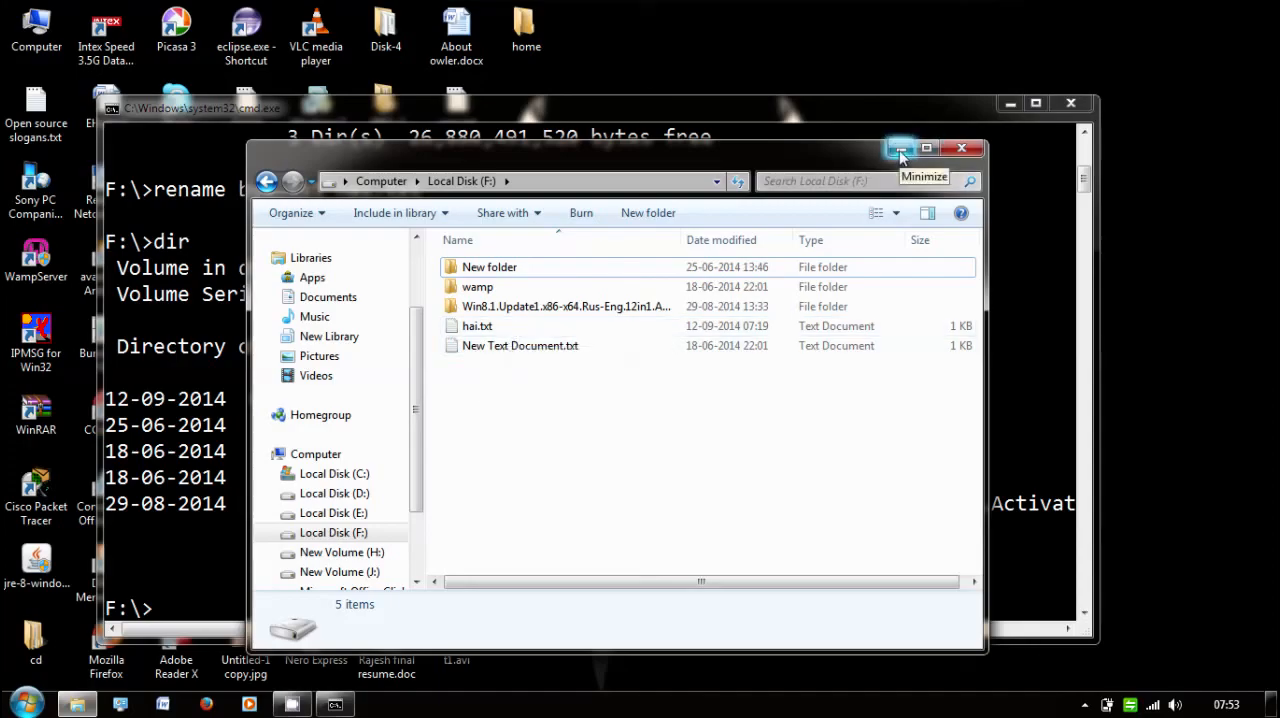